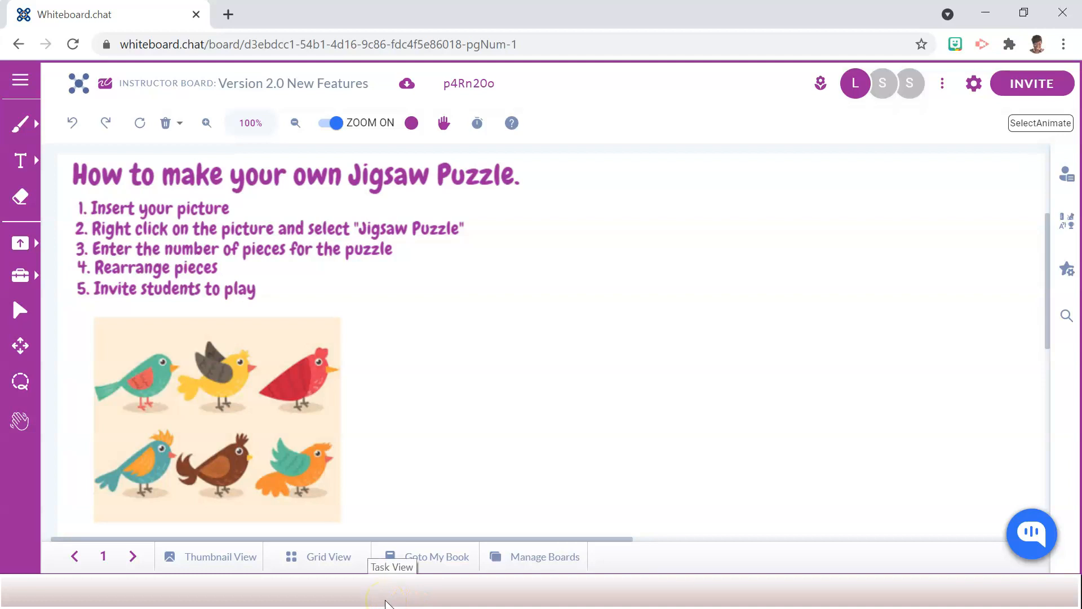
mouse_move(270, 416)
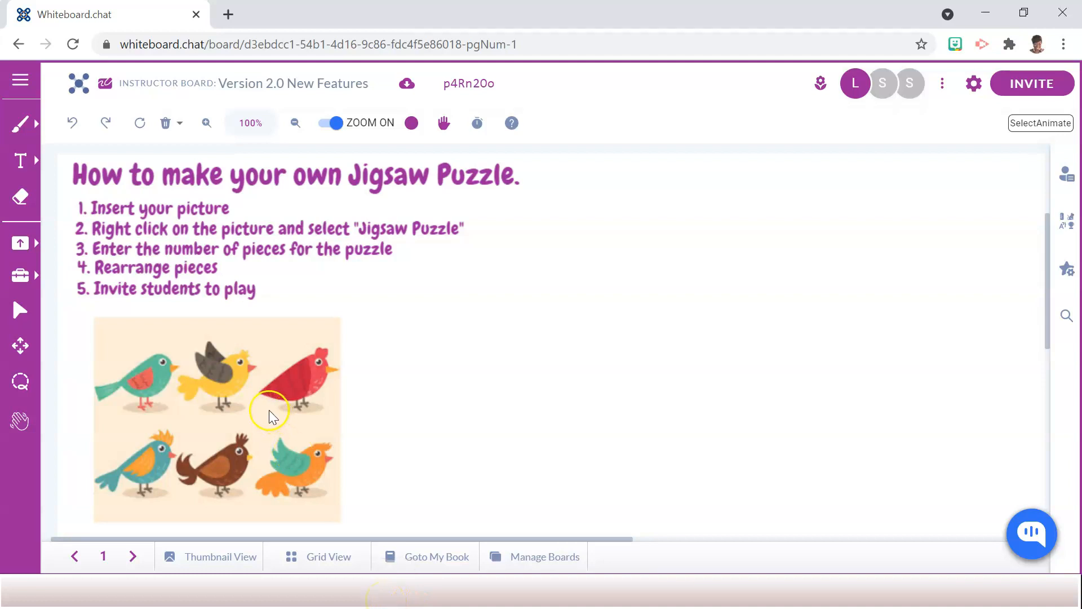
Step: Turn the bird image into an 8-piece Jigsaw Puzzle, shuffle the pieces, and open INVITE
right_click(269, 411)
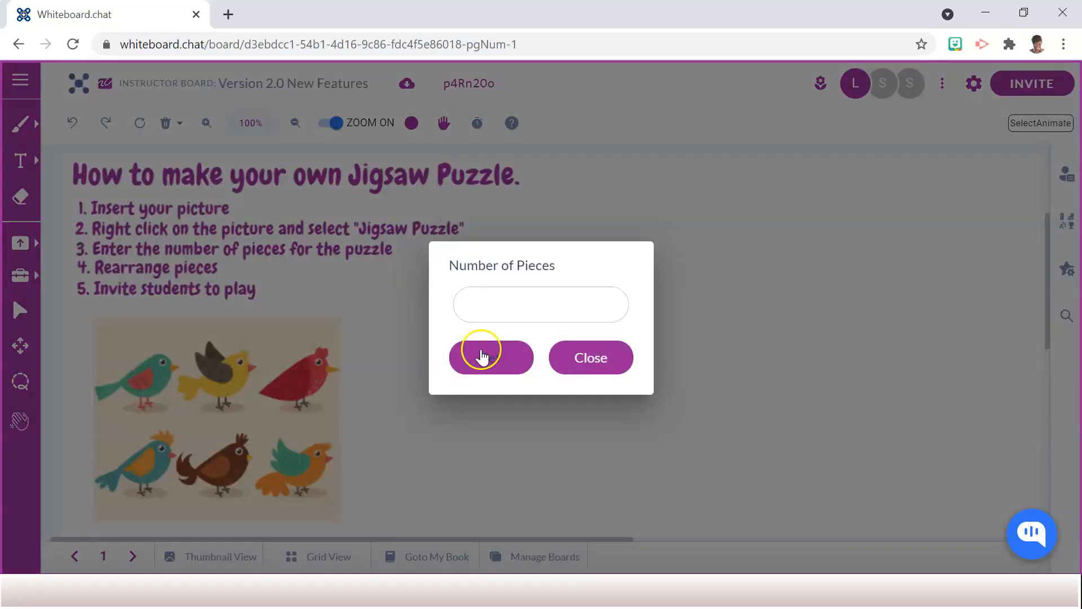
left_click(541, 305)
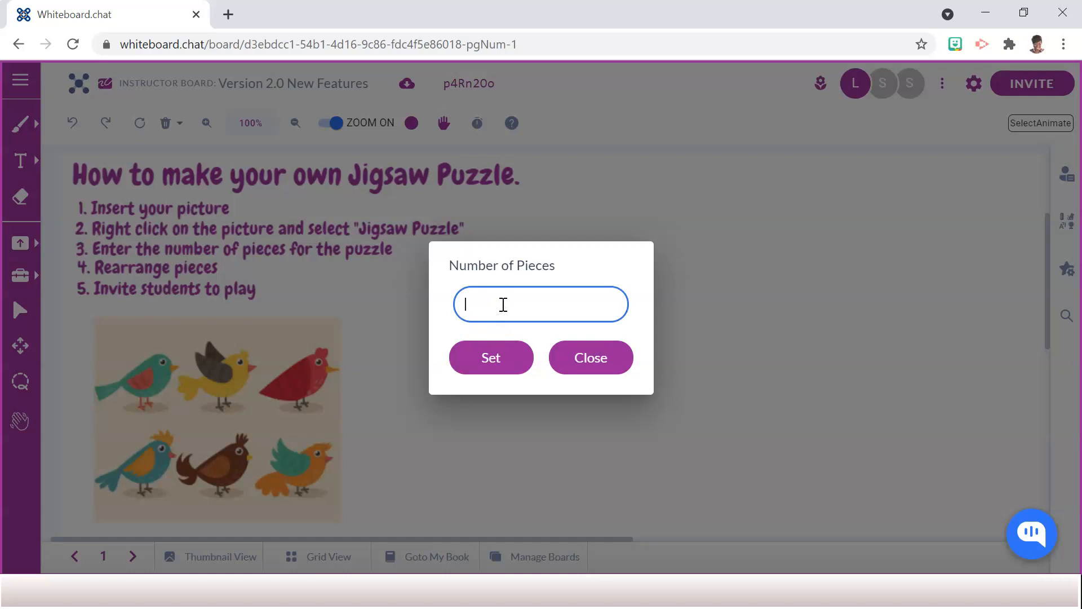
type("8")
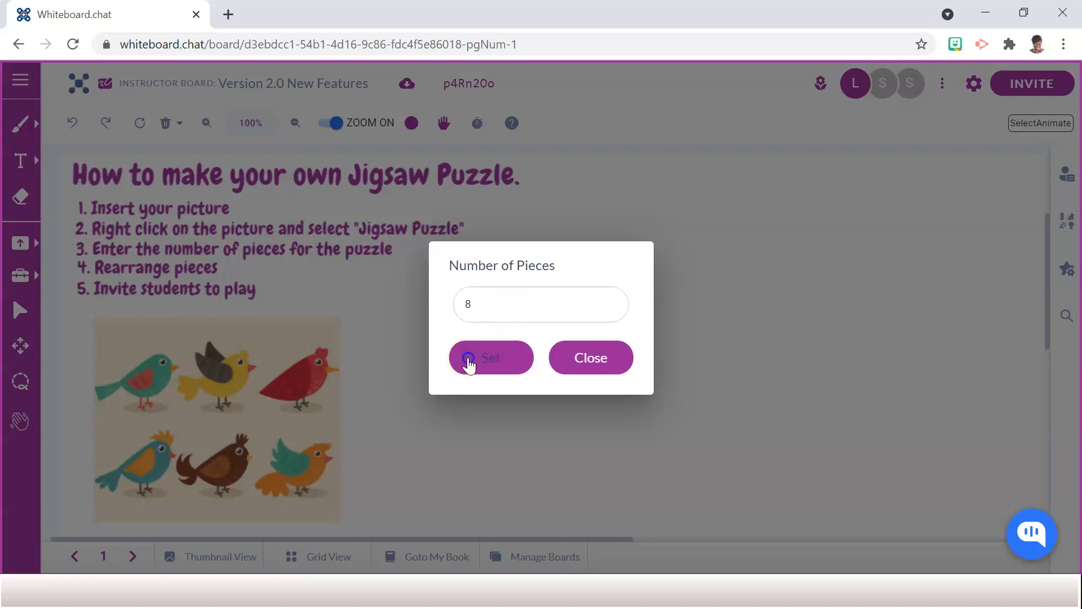
left_click(491, 358)
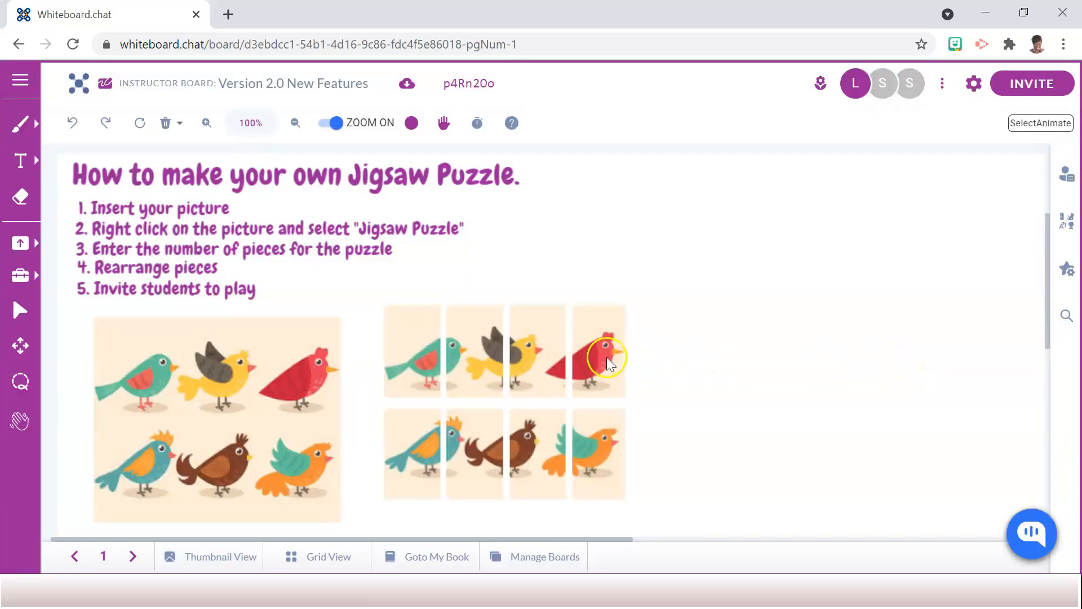
right_click(602, 359)
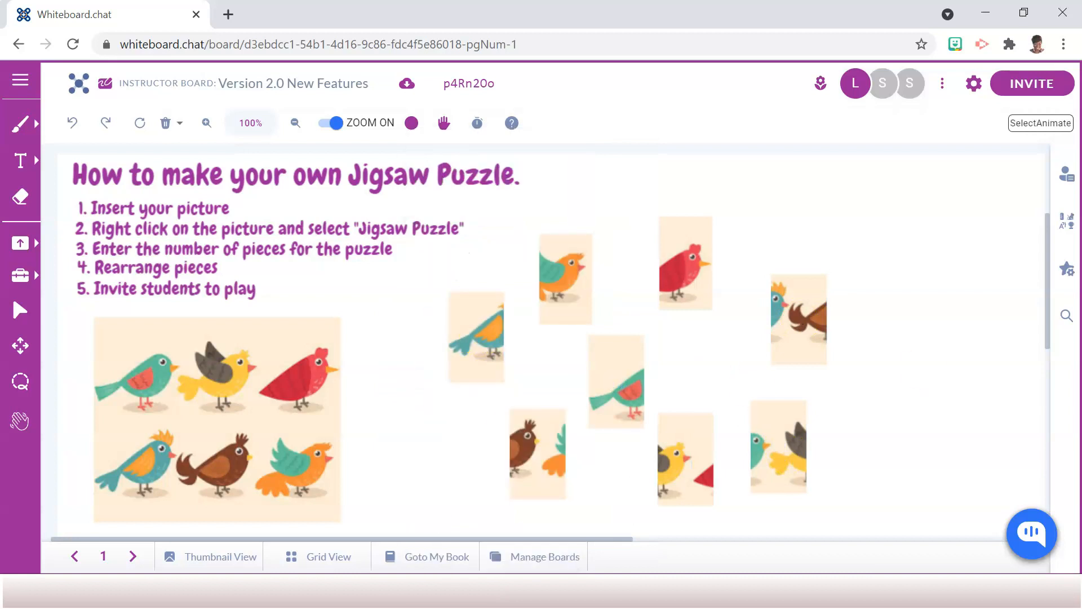
left_click(1031, 83)
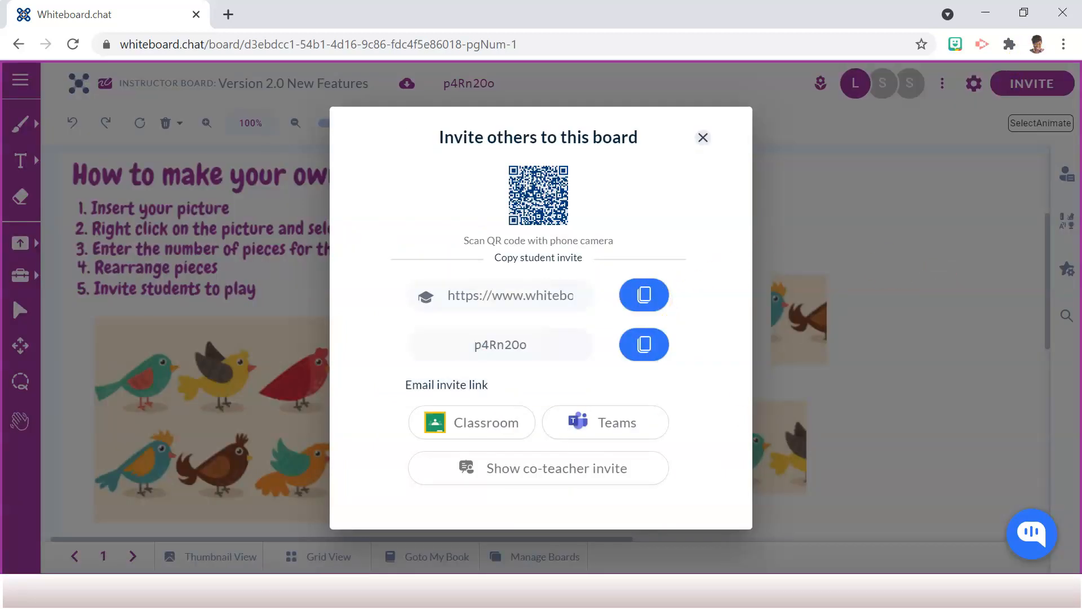
mouse_move(613, 195)
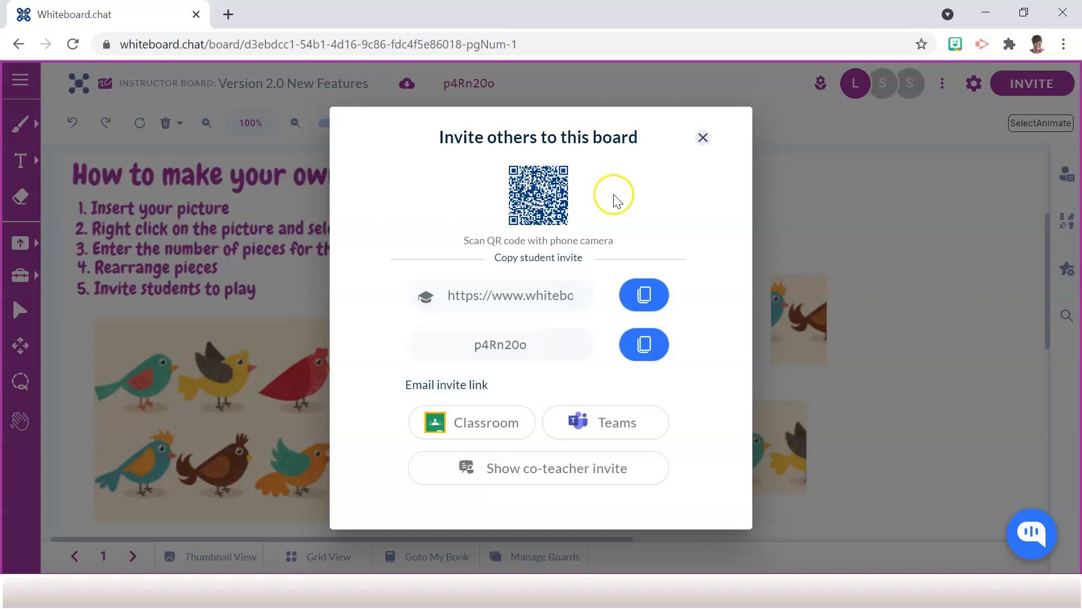